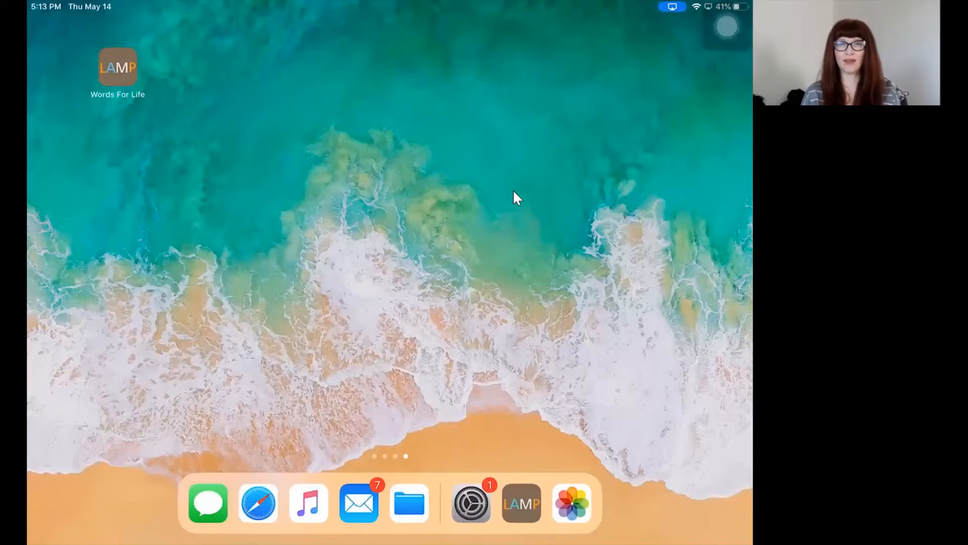
Launch LAMP Words For Life from the Home Screen via the AssistiveTouch menu.
left_click(727, 28)
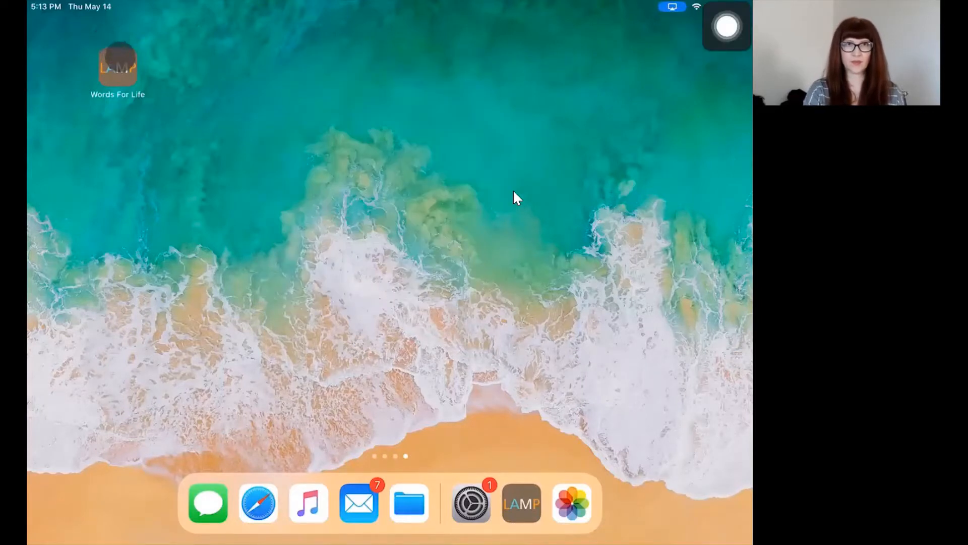
left_click(117, 65)
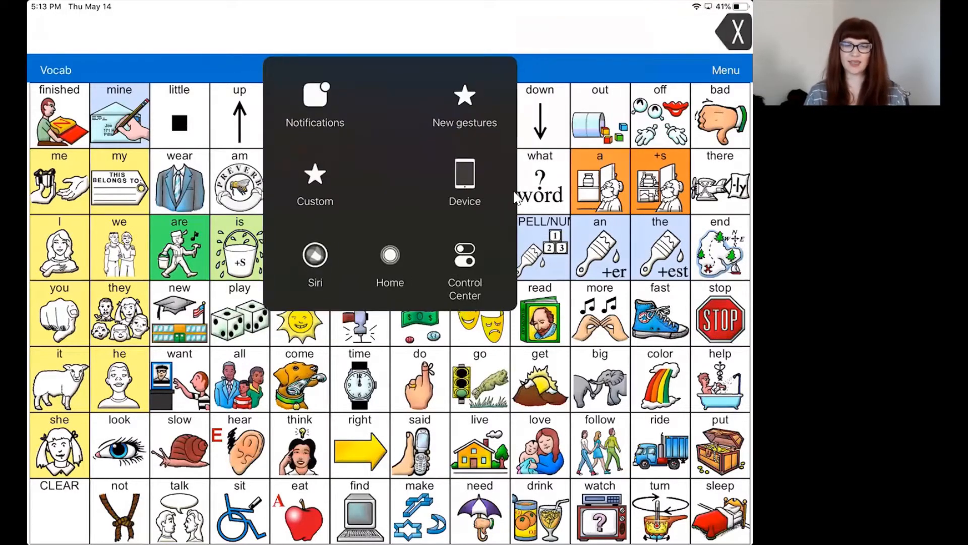
Dismiss the AssistiveTouch overlay so the FAMILY page can be reached.
left_click(733, 32)
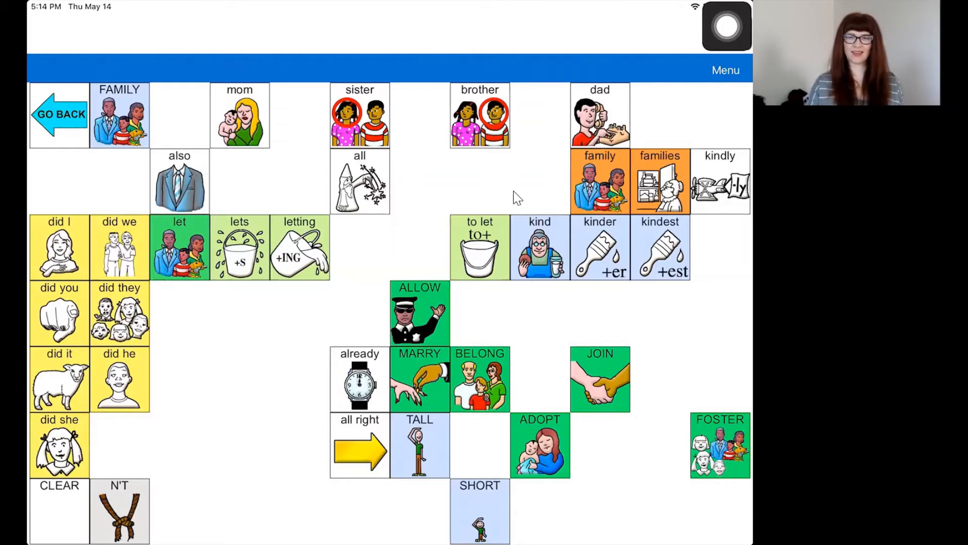
Enter Edit Page mode on the FAMILY page so empty spots show as Blank.
left_click(727, 26)
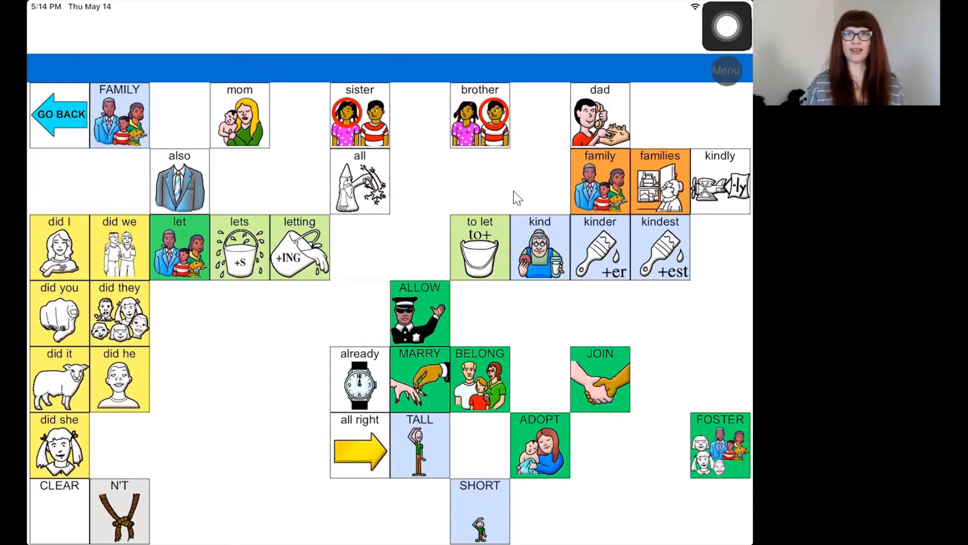
left_click(726, 70)
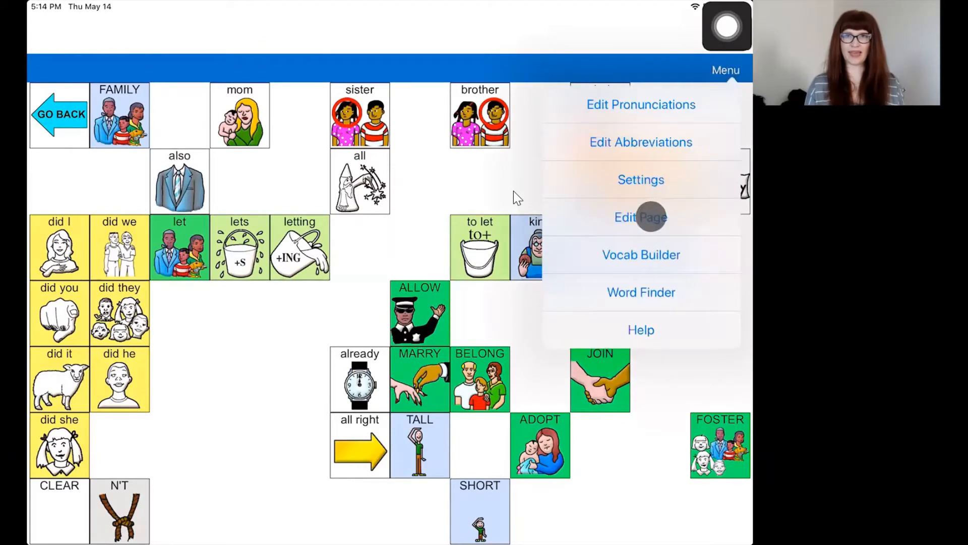
left_click(641, 217)
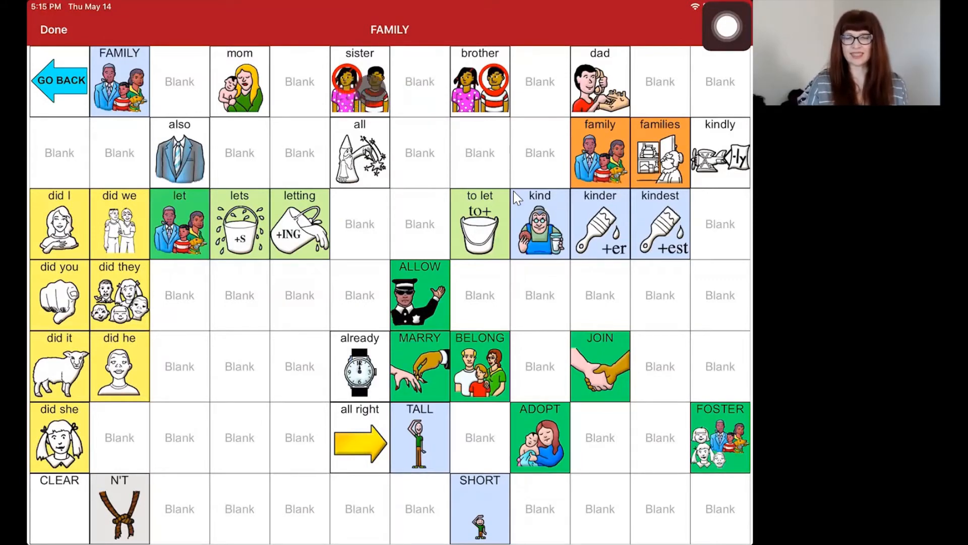
Create a new button labelled 'Kara' in the blank beside sister and choose to pick its image.
left_click(420, 81)
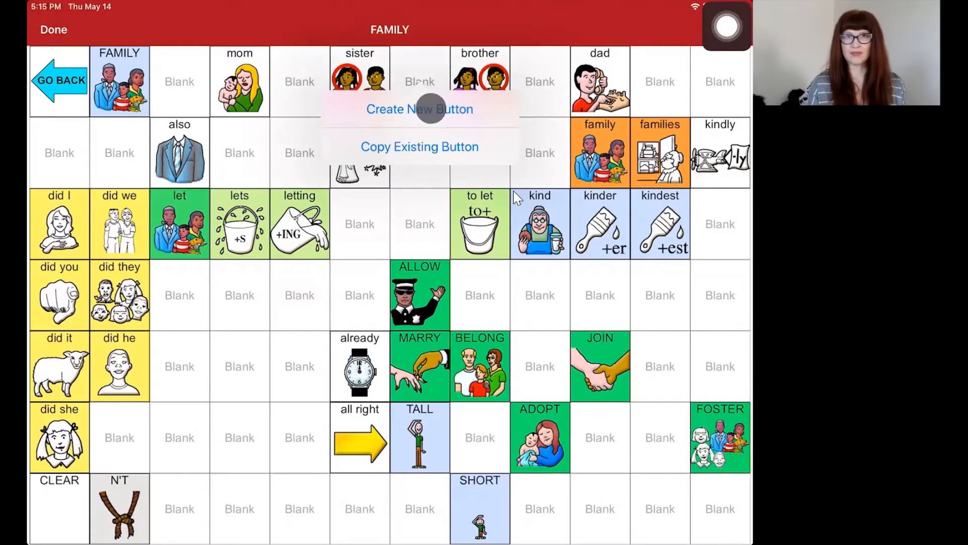
left_click(420, 109)
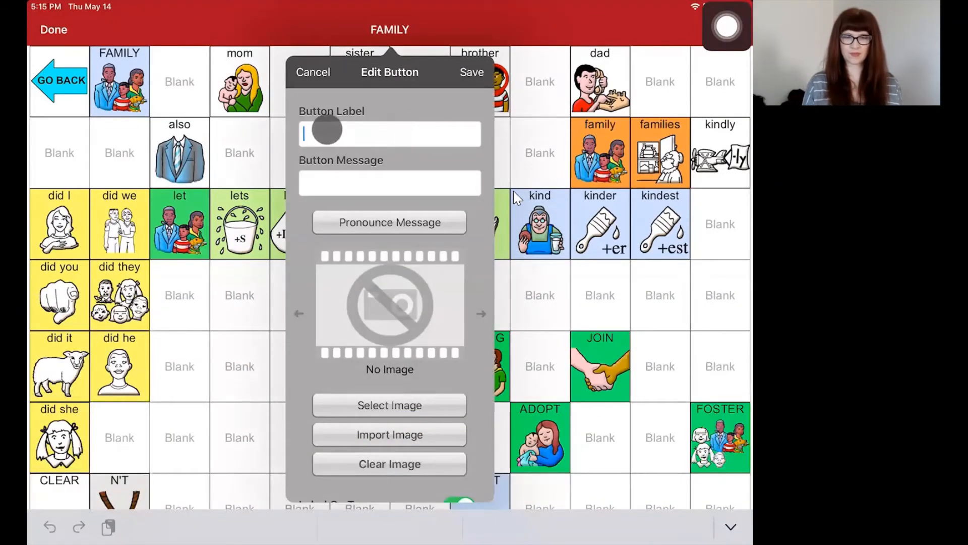
type("Kara")
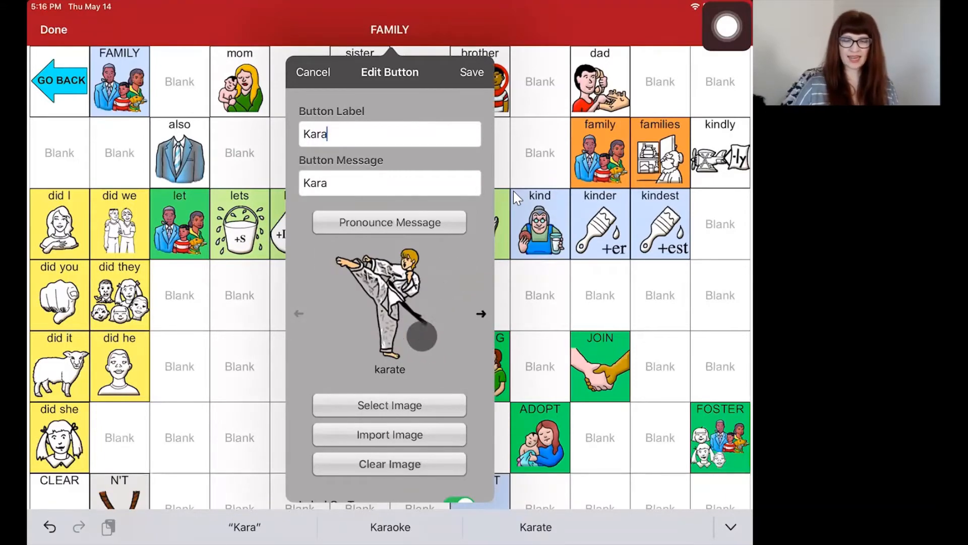
left_click(390, 433)
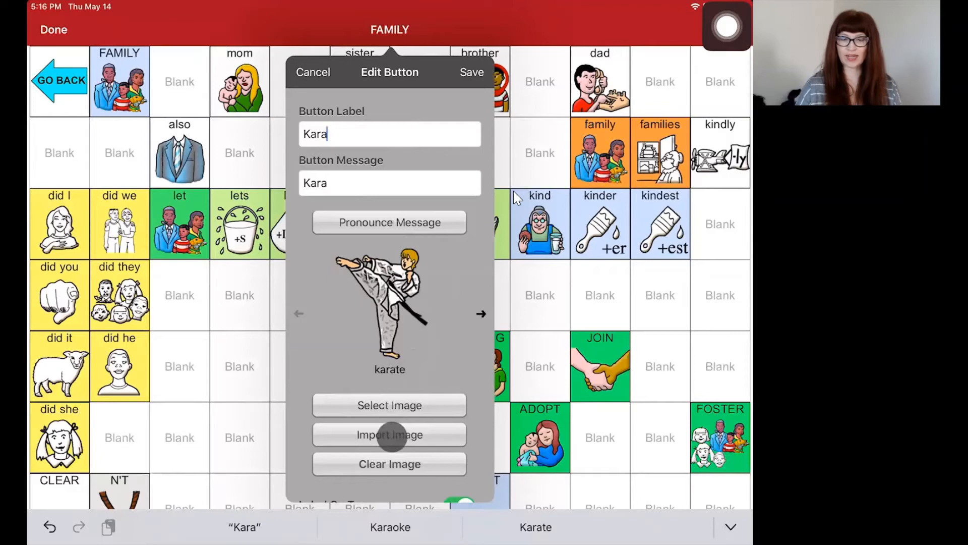
left_click(389, 434)
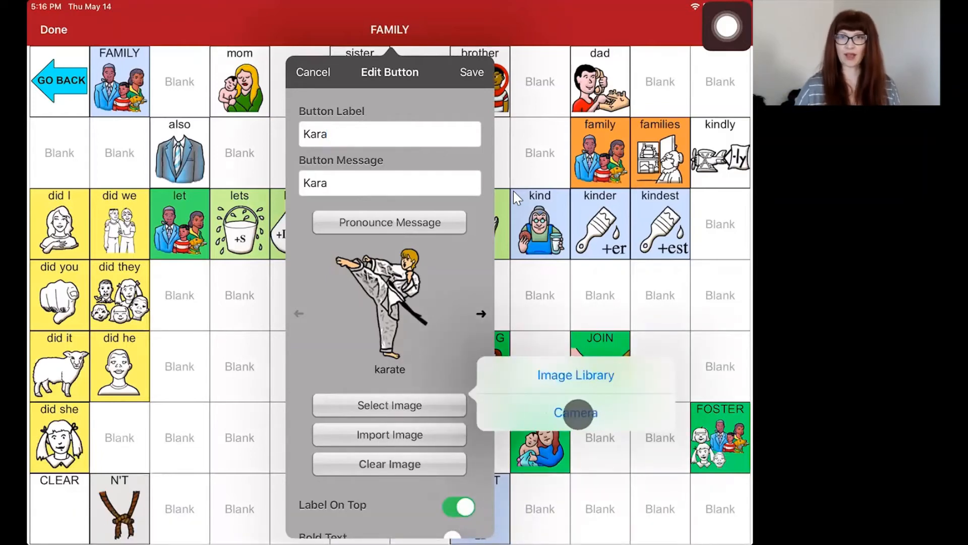
Photograph the framed picture of Kara with the Camera and accept it as the button image.
left_click(574, 412)
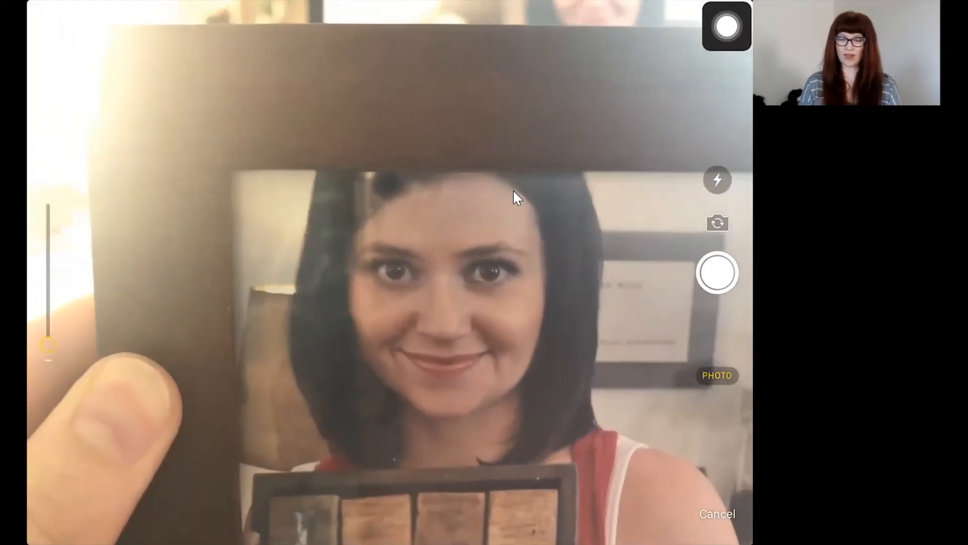
left_click(717, 274)
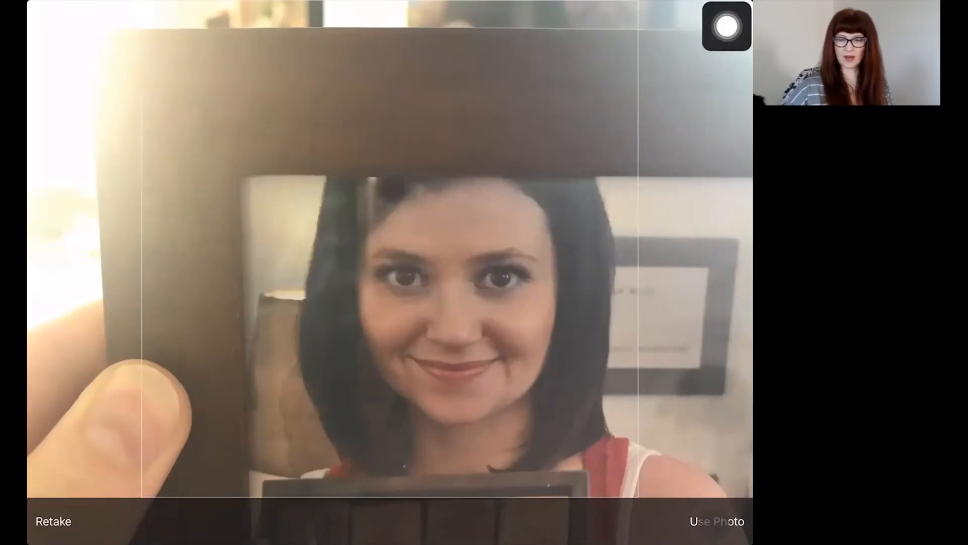
left_click(717, 521)
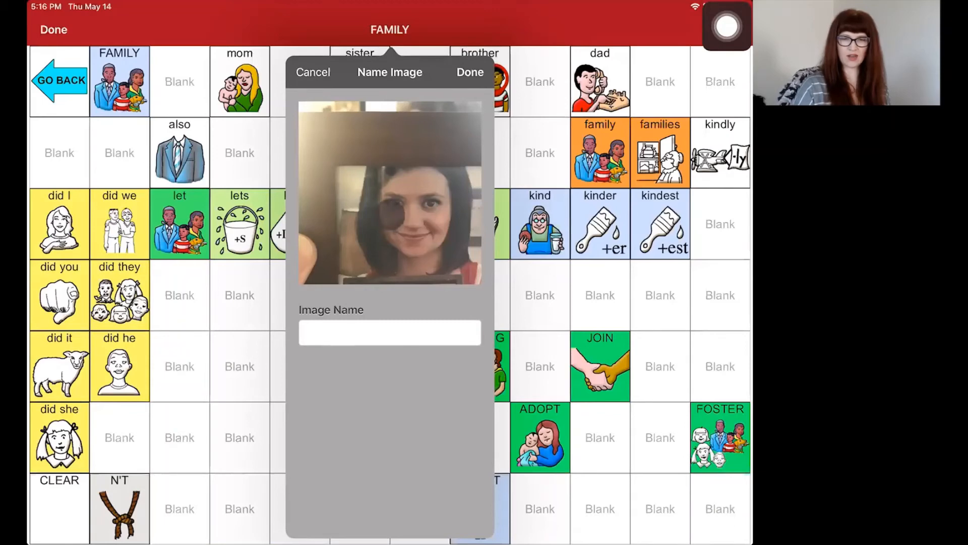
Confirm the photo name and save the Kara button onto the FAMILY page.
left_click(469, 73)
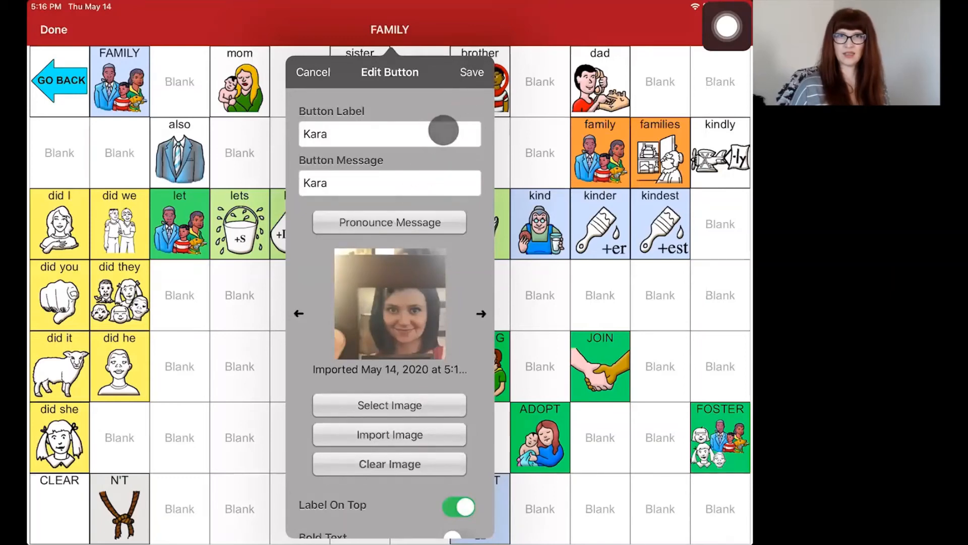
left_click(389, 134)
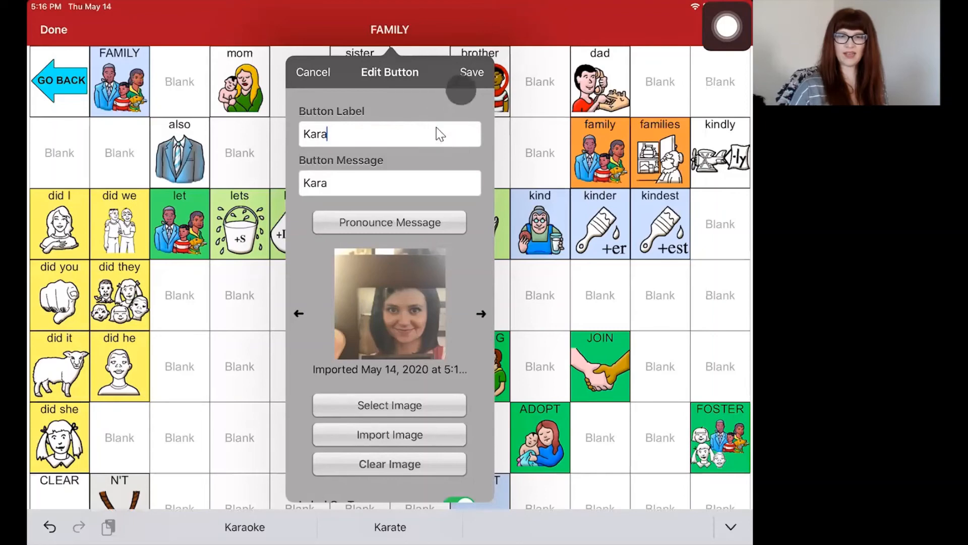
left_click(472, 73)
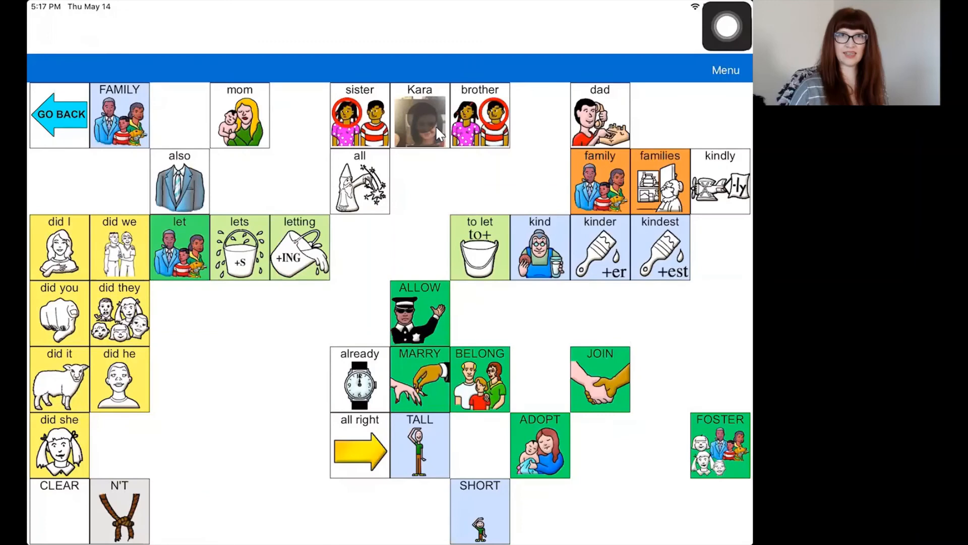
Speak Kara, then build the sentence 'Look it is Kara' using look, it, is and the Kara button.
left_click(419, 115)
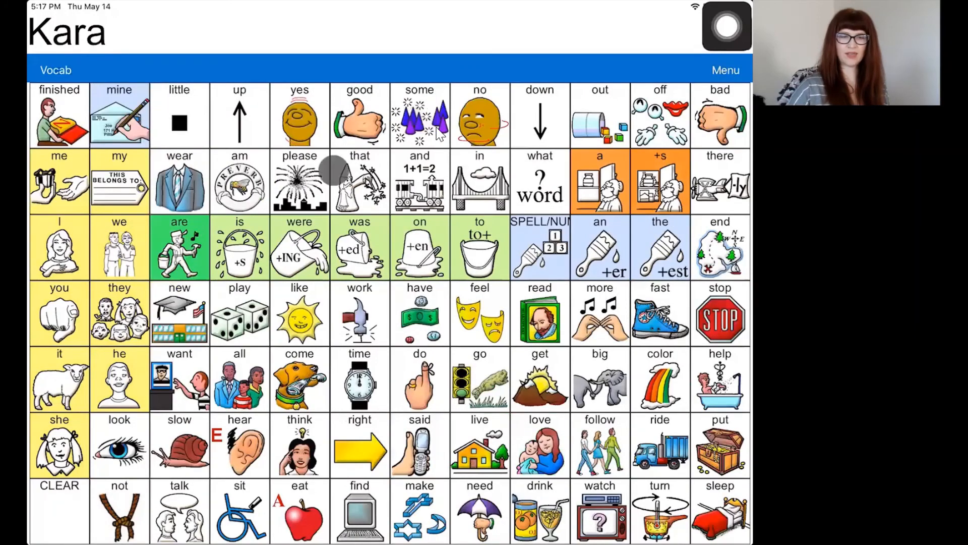
left_click(59, 518)
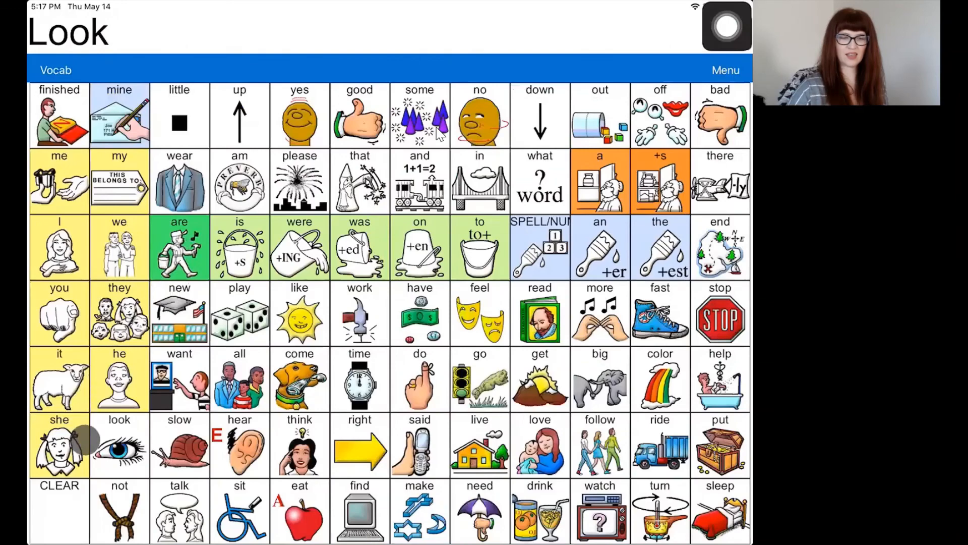
left_click(58, 378)
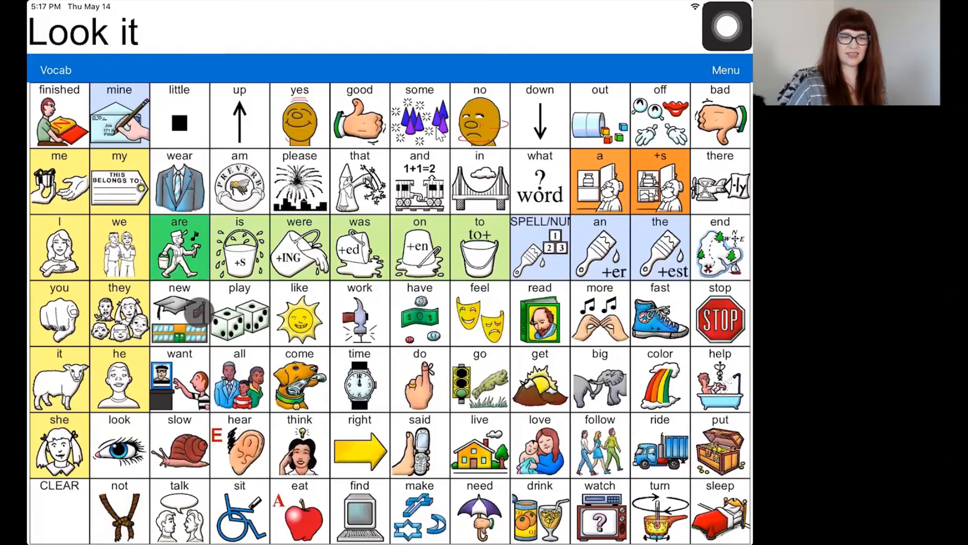
left_click(240, 247)
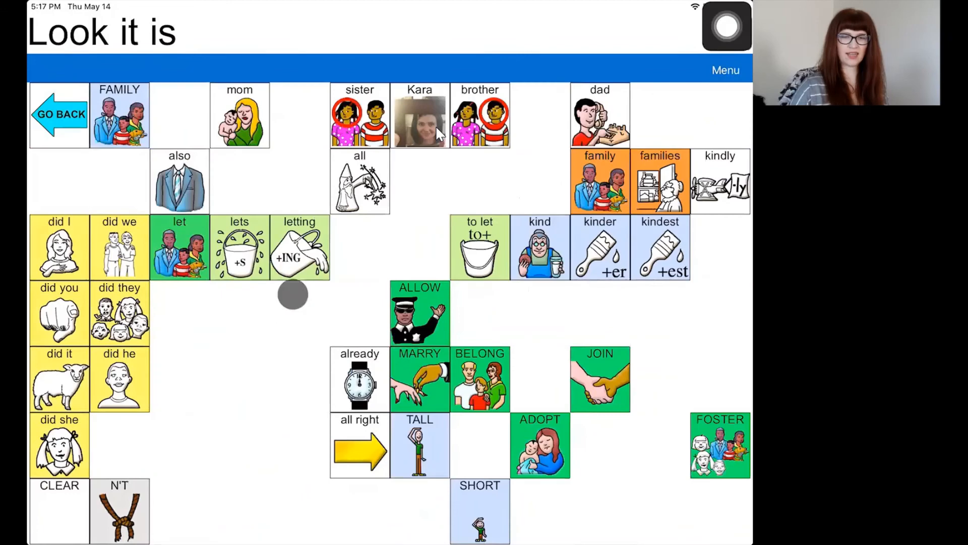
left_click(419, 115)
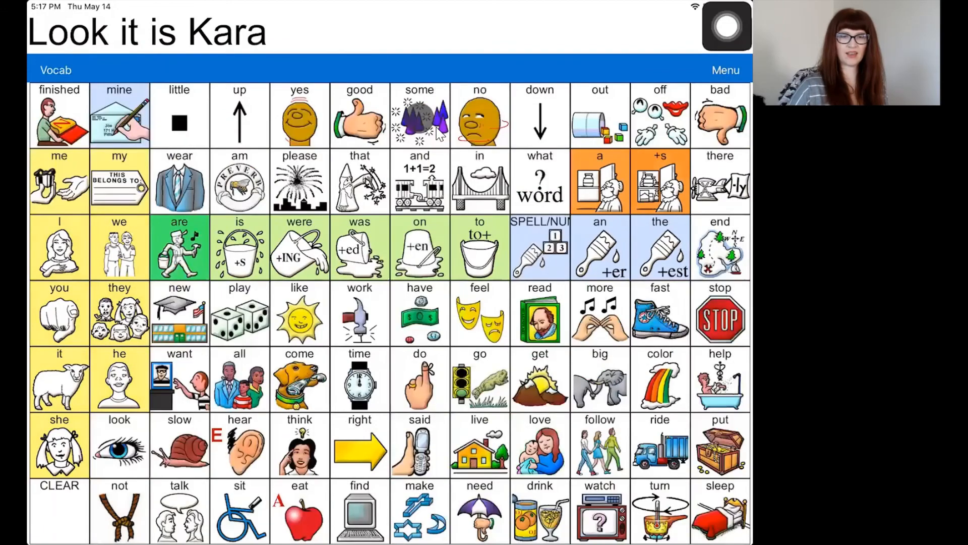